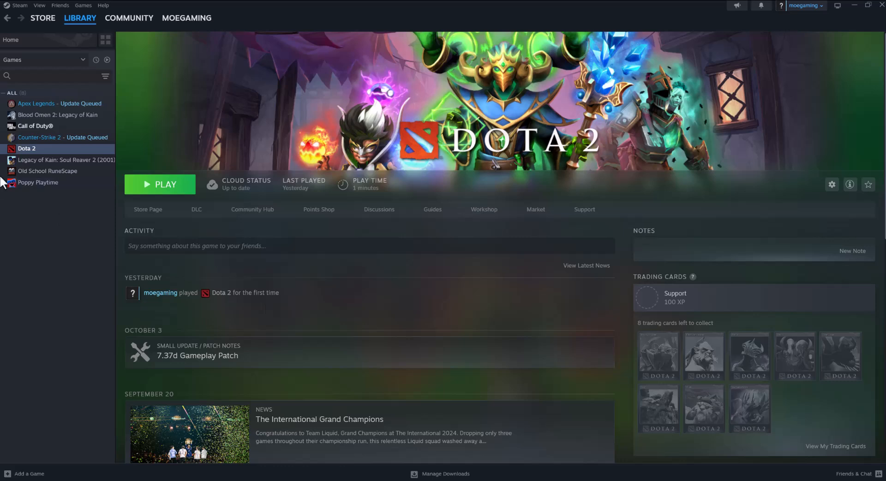
mouse_move(70, 152)
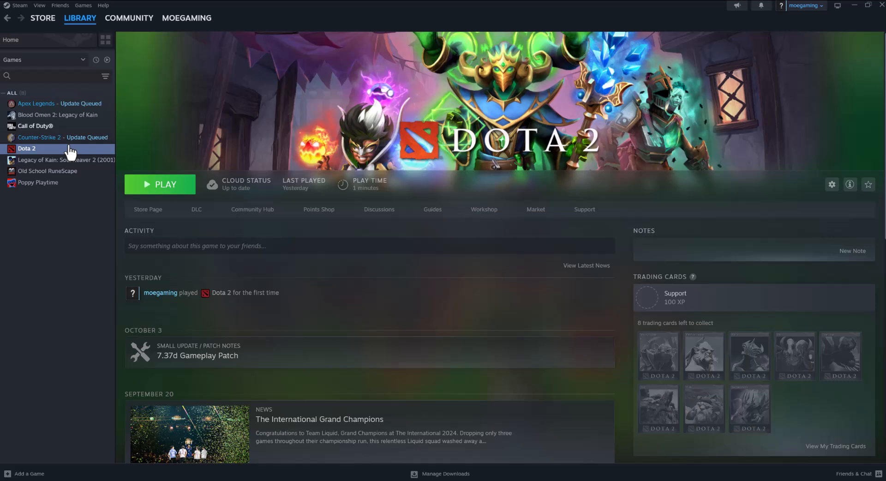
mouse_move(72, 146)
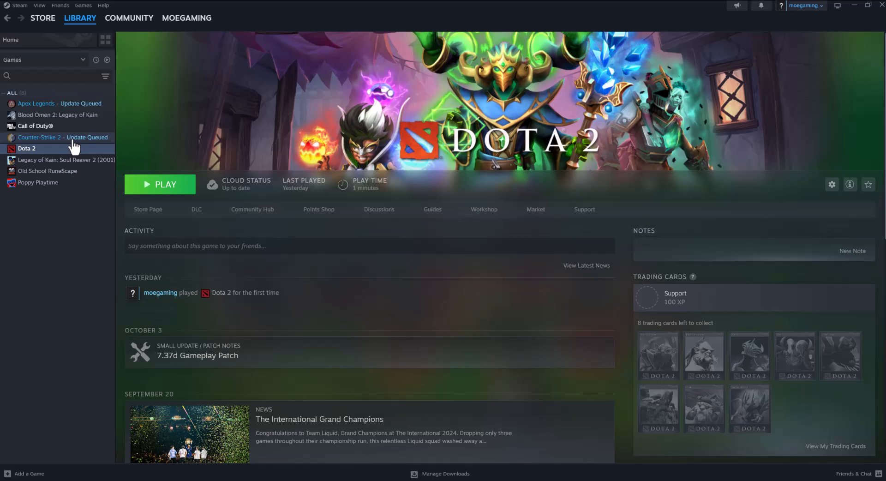
- Review Dota 2's Installed Files settings with the Verify option, then leave its properties
right_click(26, 148)
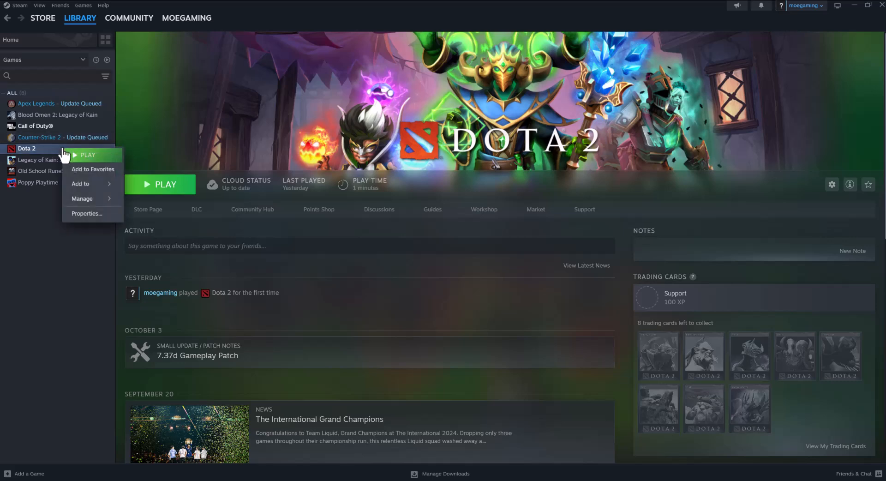
mouse_move(87, 214)
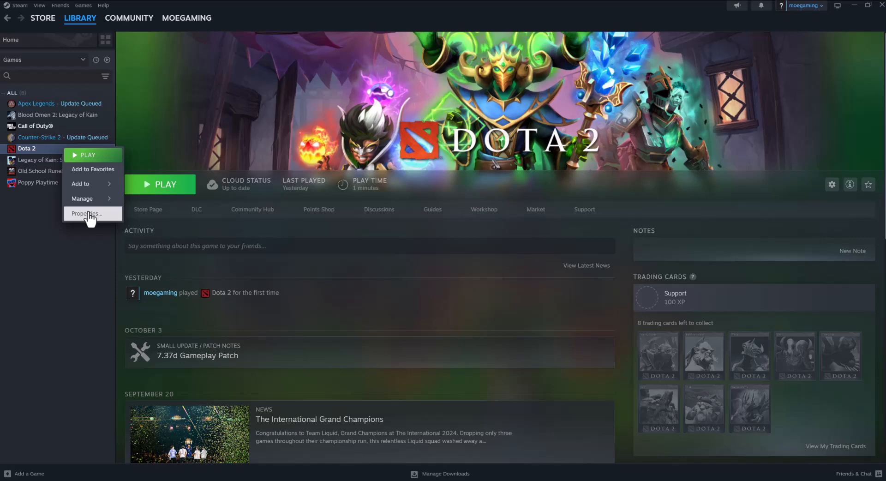
click(86, 213)
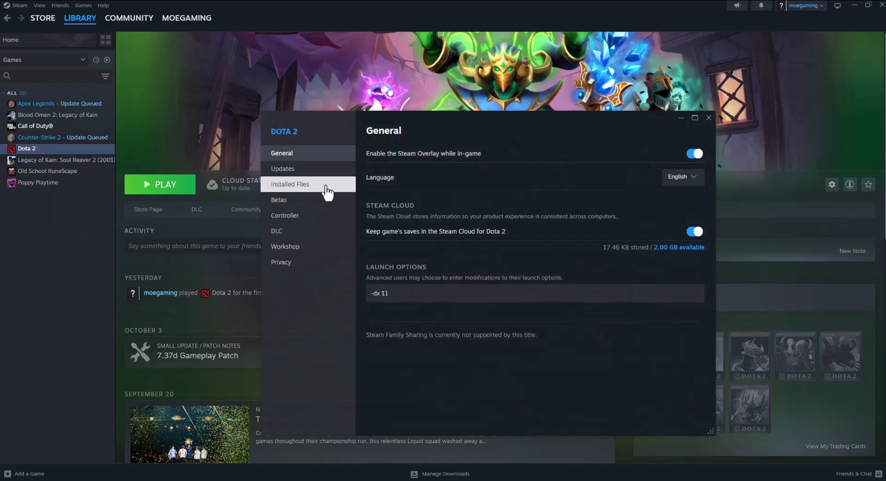
click(290, 184)
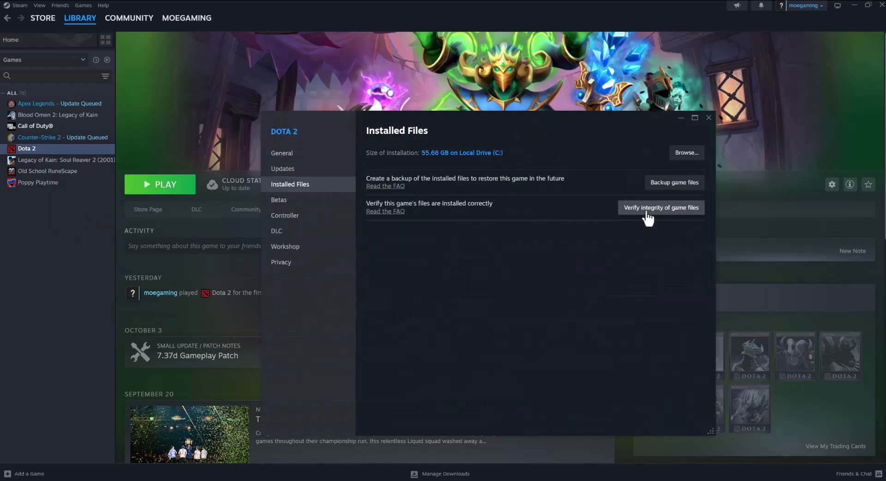
mouse_move(709, 130)
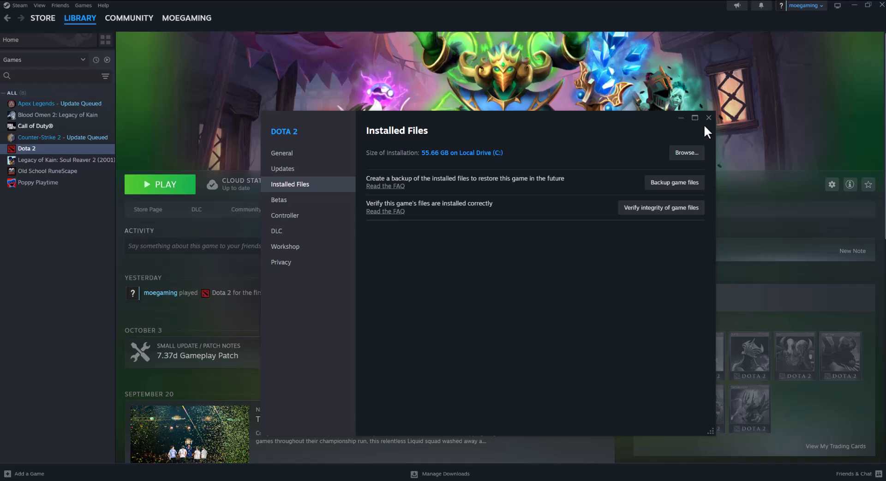
click(709, 117)
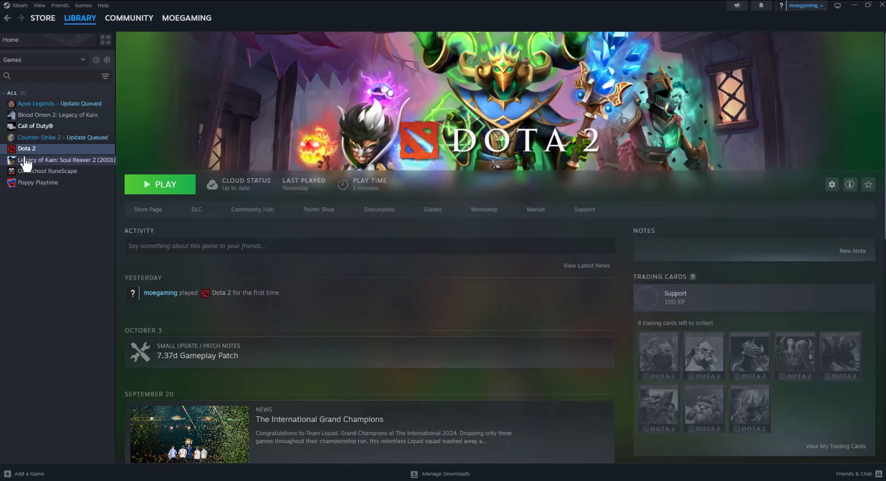
- Show Dota 2's context options again and pick the uninstall entry
right_click(26, 148)
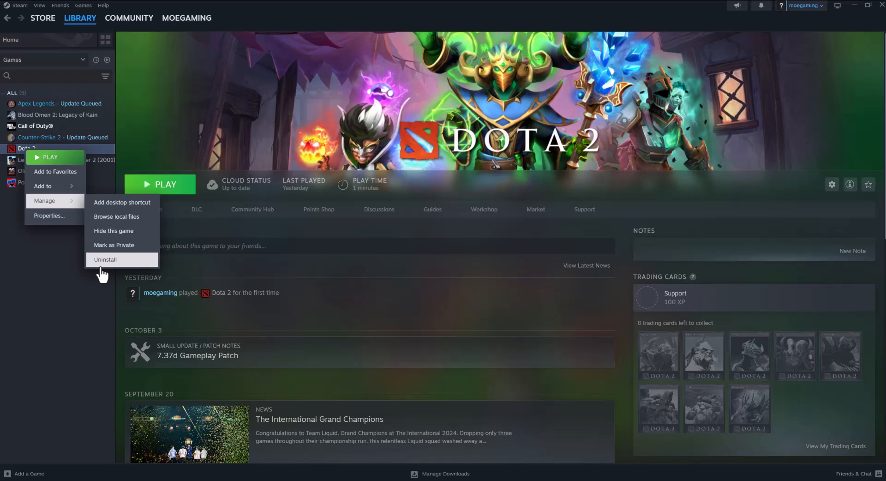
click(77, 298)
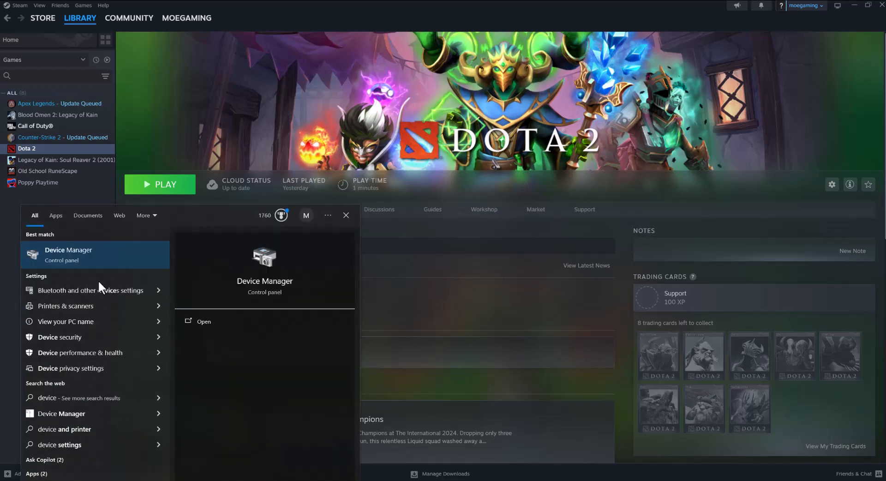
- Launch Device Manager and expand Display adapters to reveal the NVIDIA GeForce GTX 1080 Ti
click(203, 321)
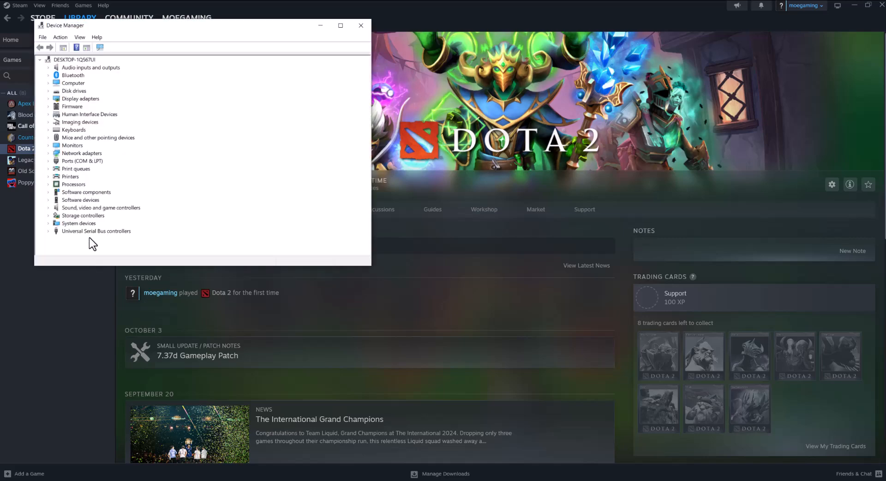
mouse_move(78, 102)
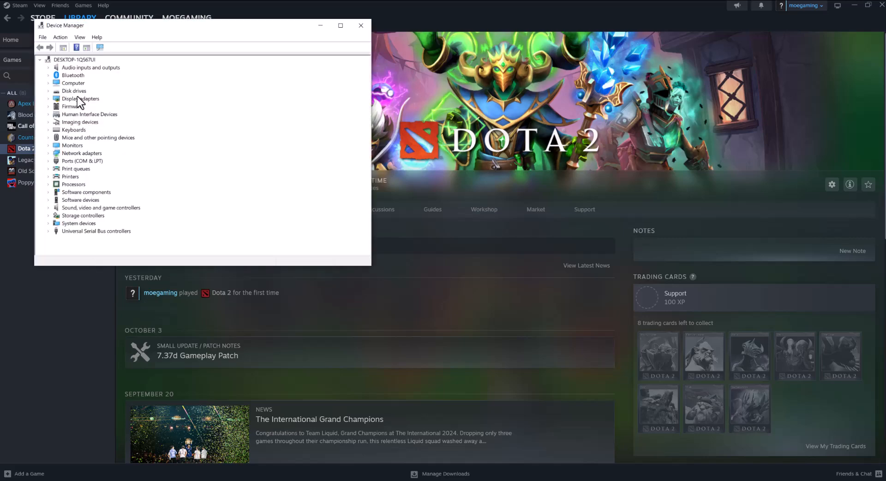
click(48, 99)
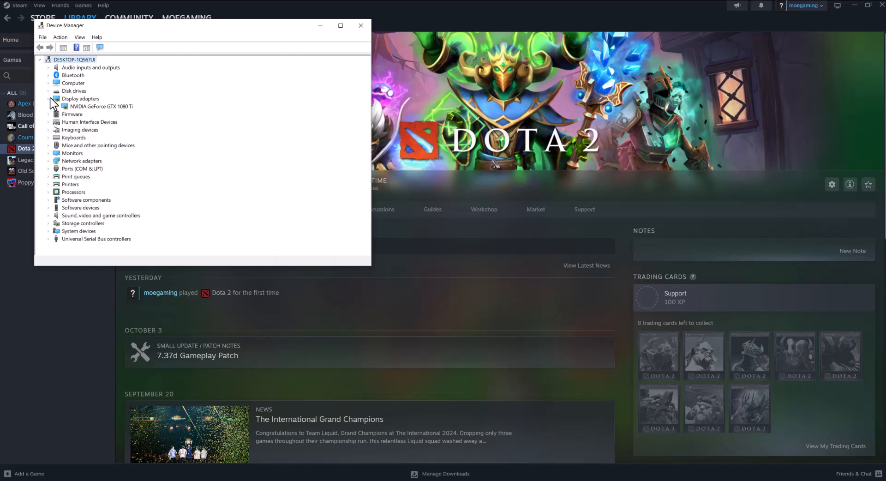
right_click(99, 106)
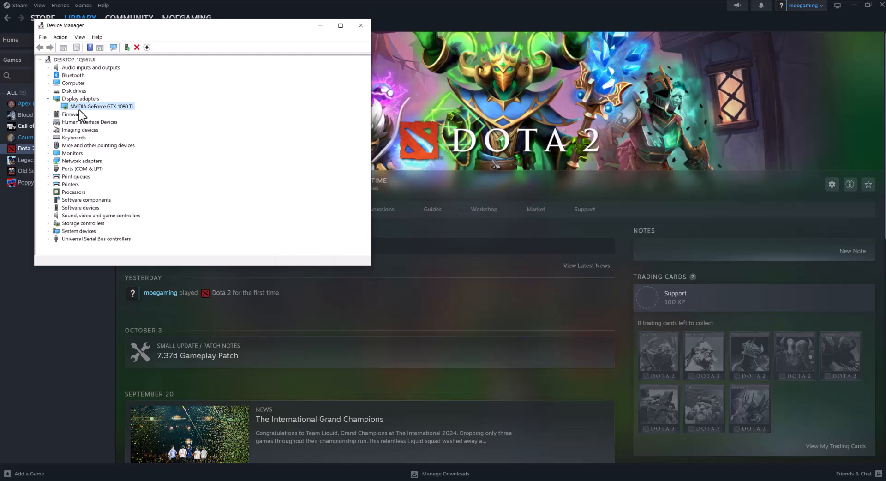
- Show the NVIDIA GeForce GTX 1080 Ti's context options, including Update driver and Uninstall
right_click(101, 106)
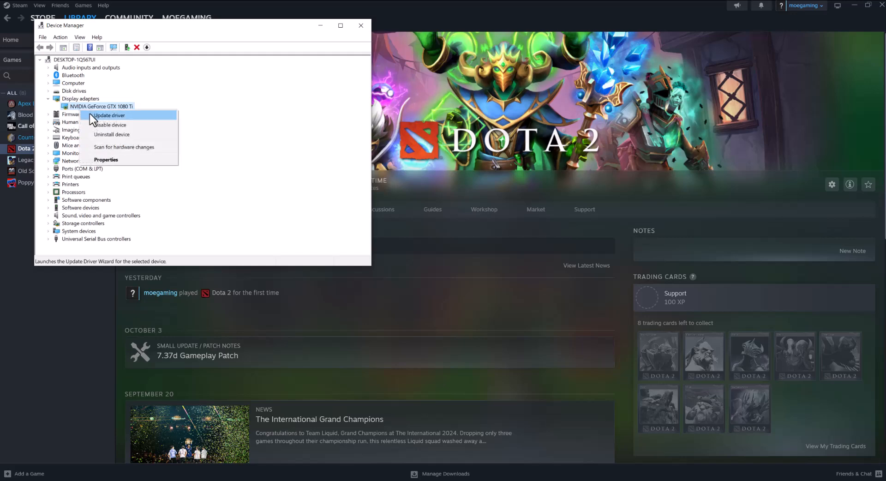